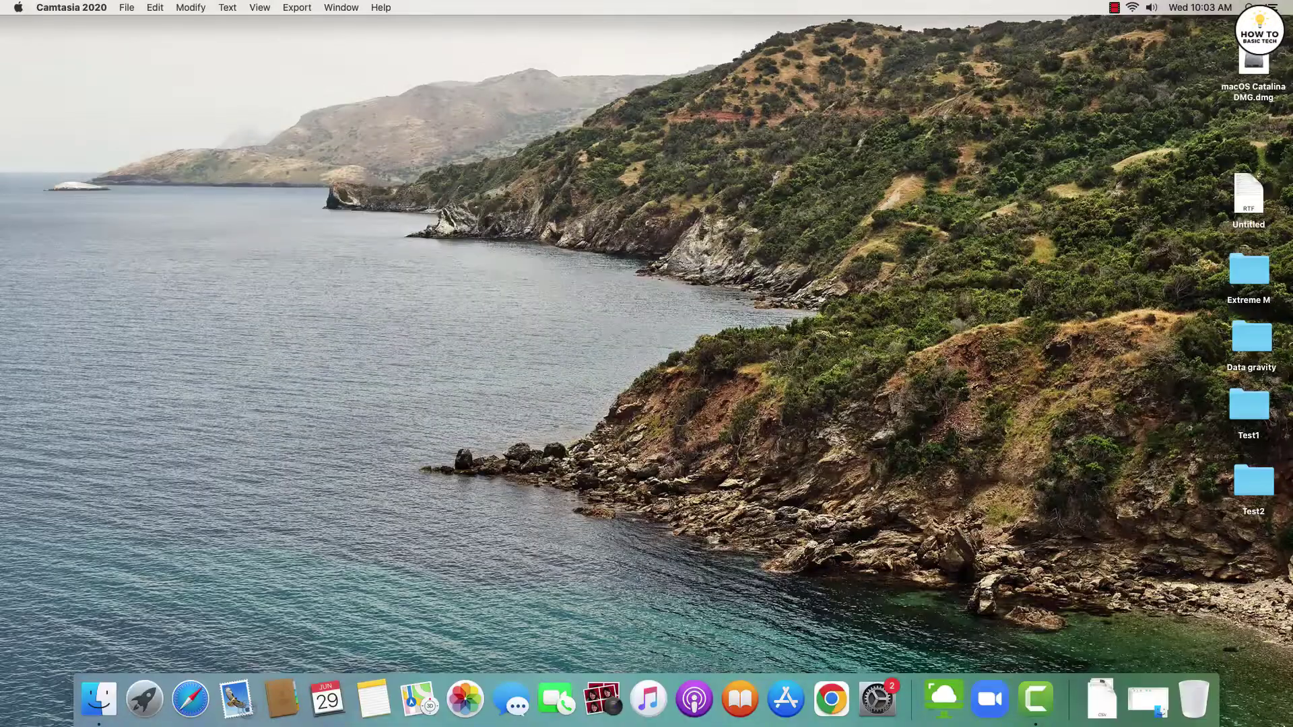
Open a Finder window on the Desktop so Test1 can be added to Favourites.
left_click(99, 699)
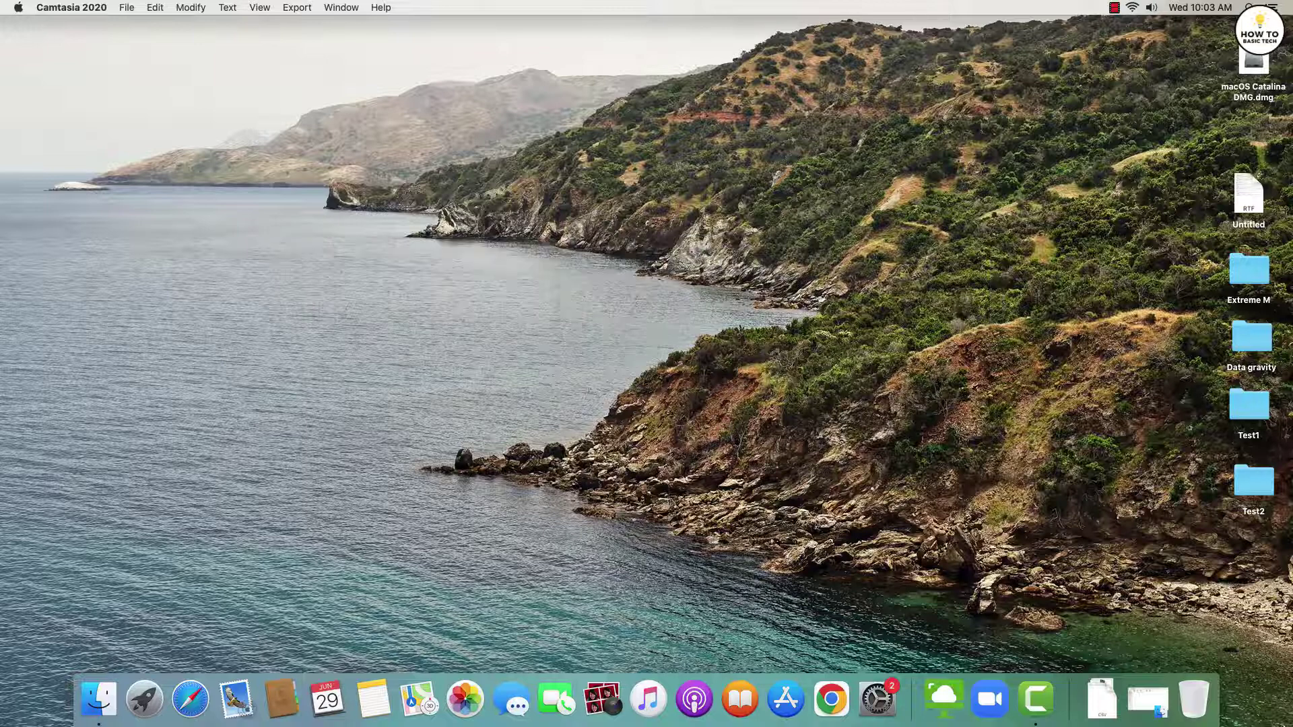
mouse_move(99, 699)
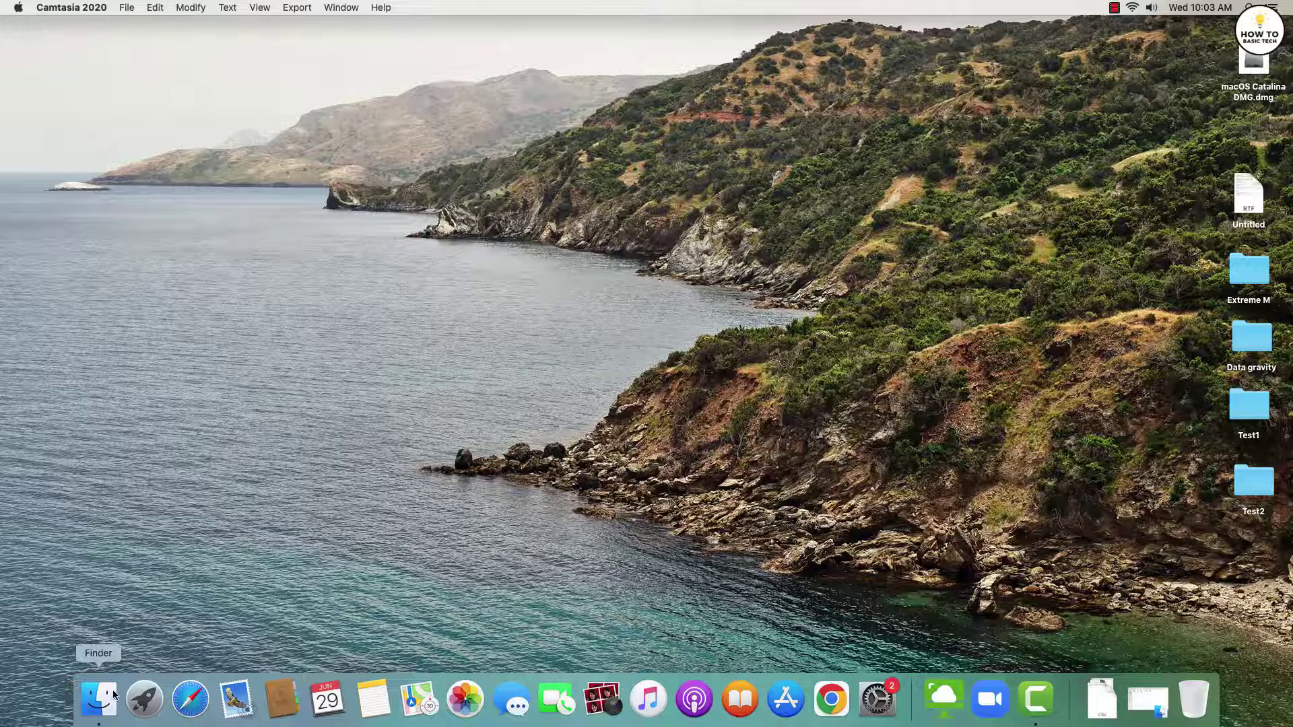
left_click(99, 700)
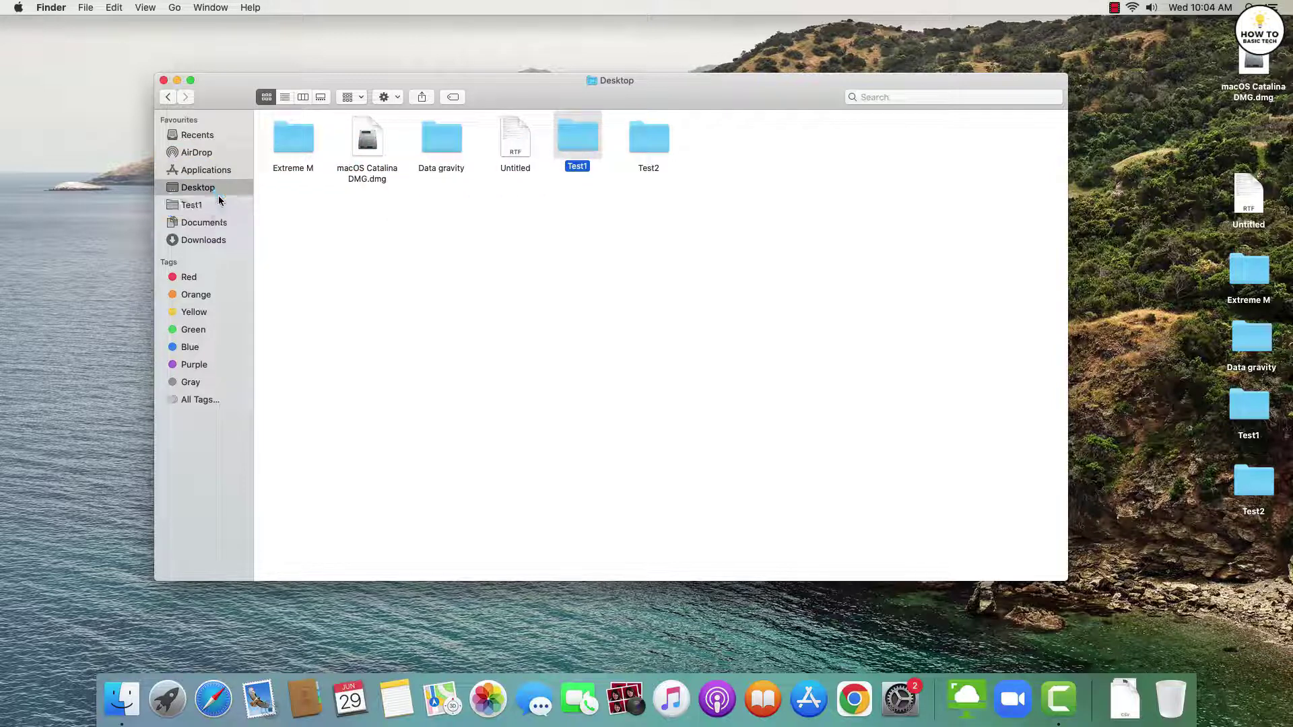
mouse_move(193, 209)
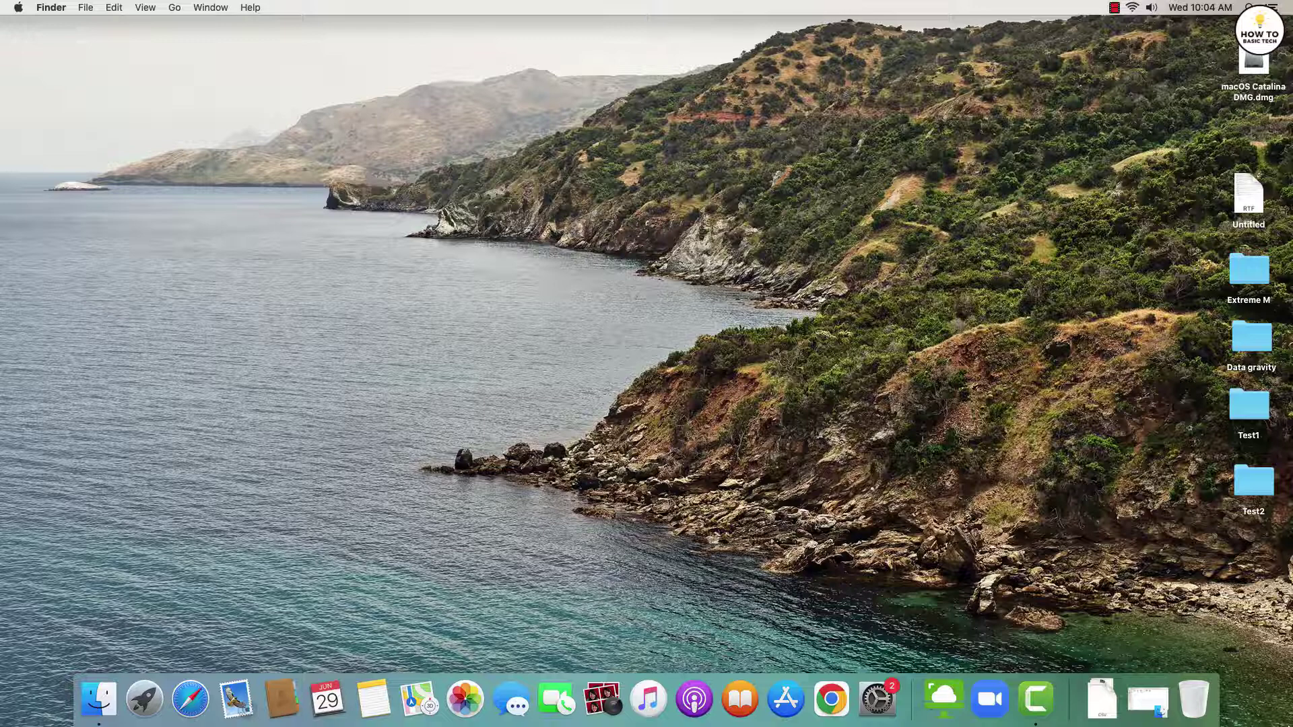
Add the Test2 folder to Favourites with File > Add to Sidebar.
left_click(101, 700)
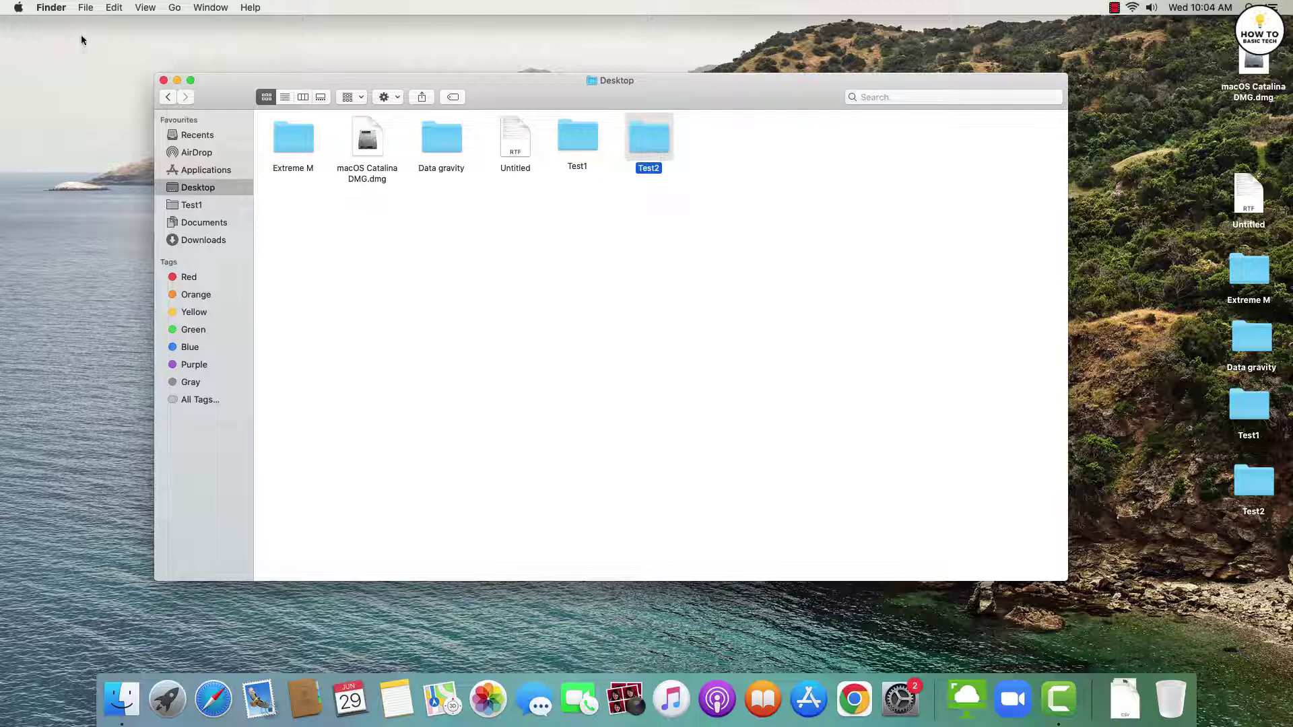
left_click(84, 7)
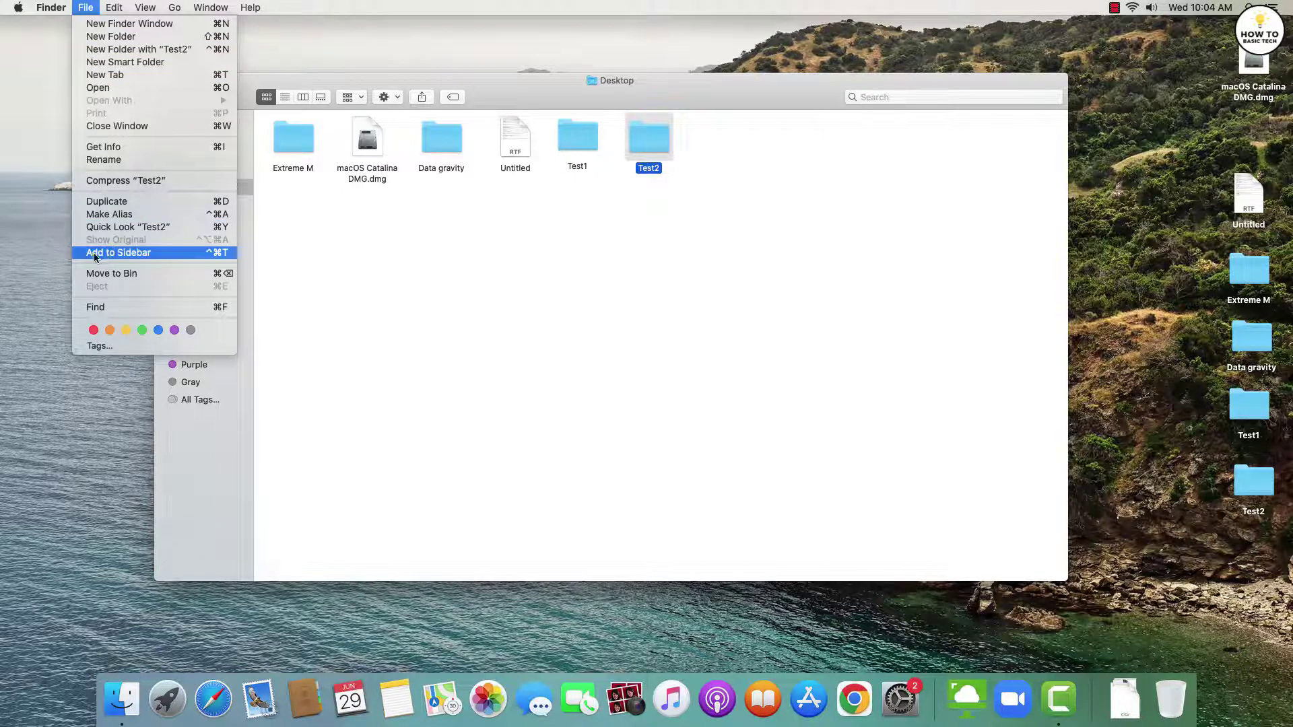
left_click(119, 252)
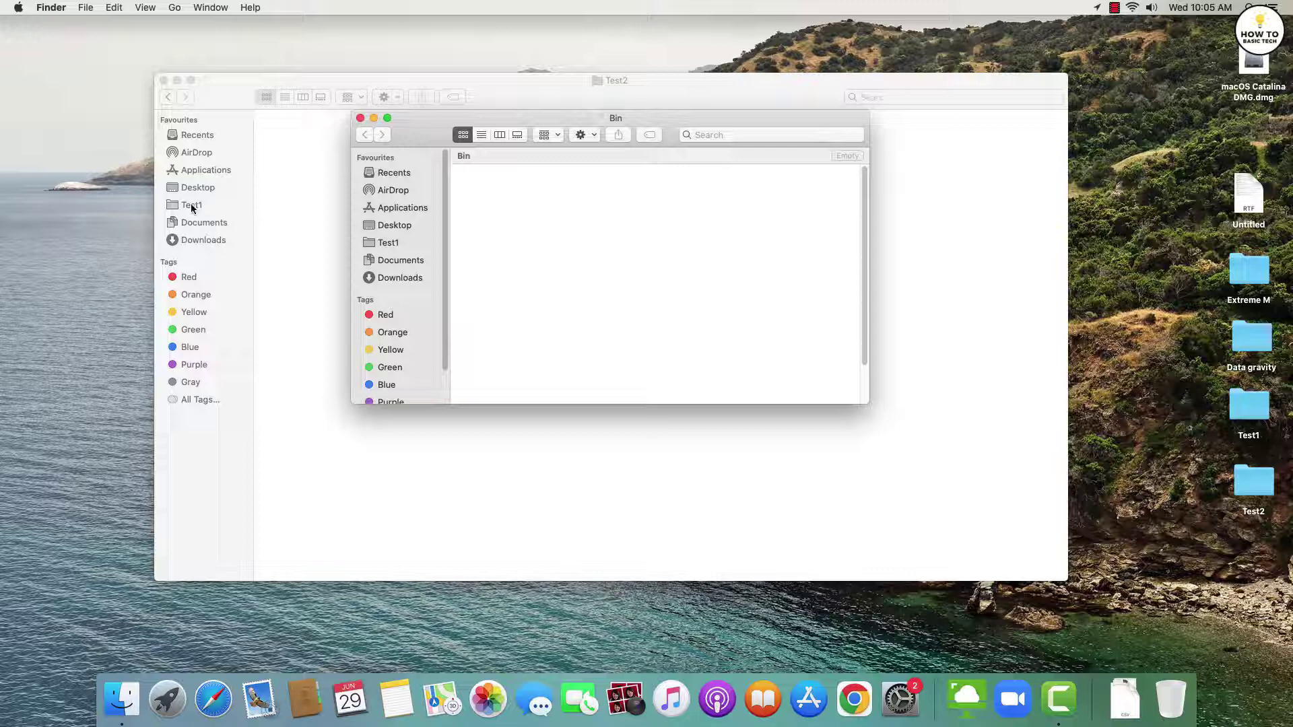
Open Test1 from Favourites, return to Desktop, and select the Test1 and Test2 folders.
left_click(191, 205)
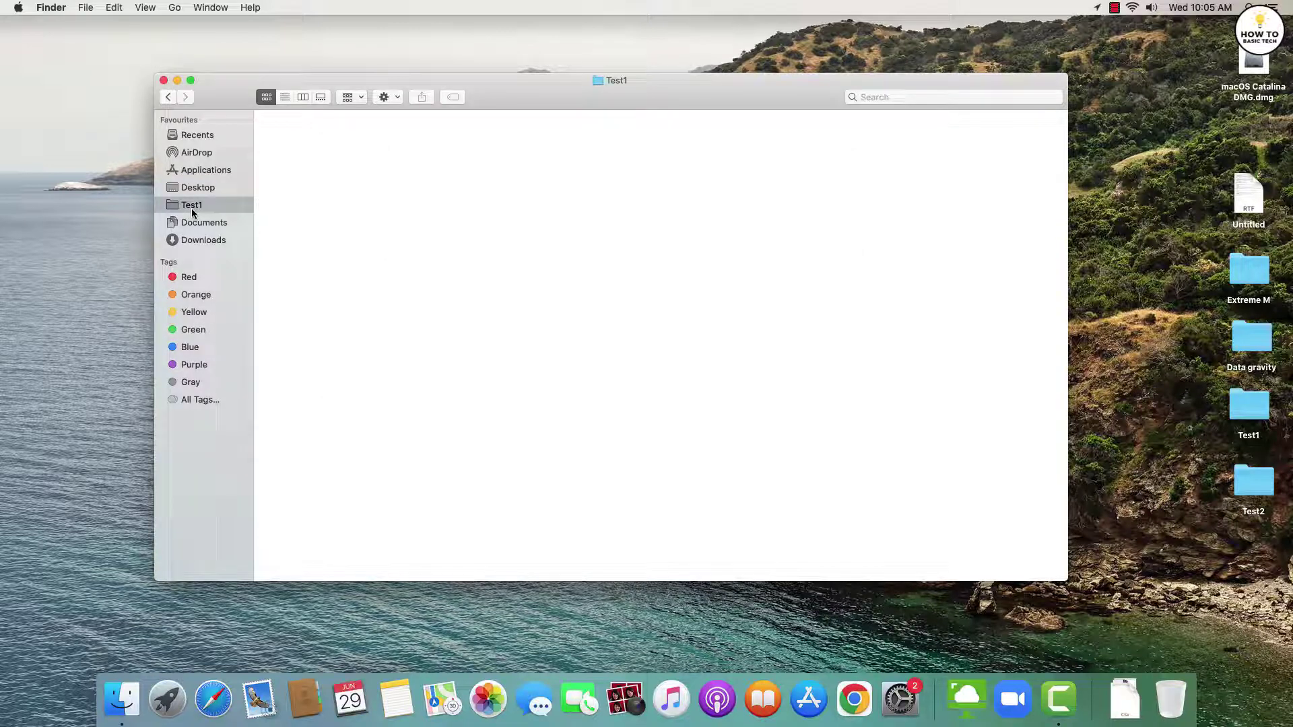
left_click(197, 187)
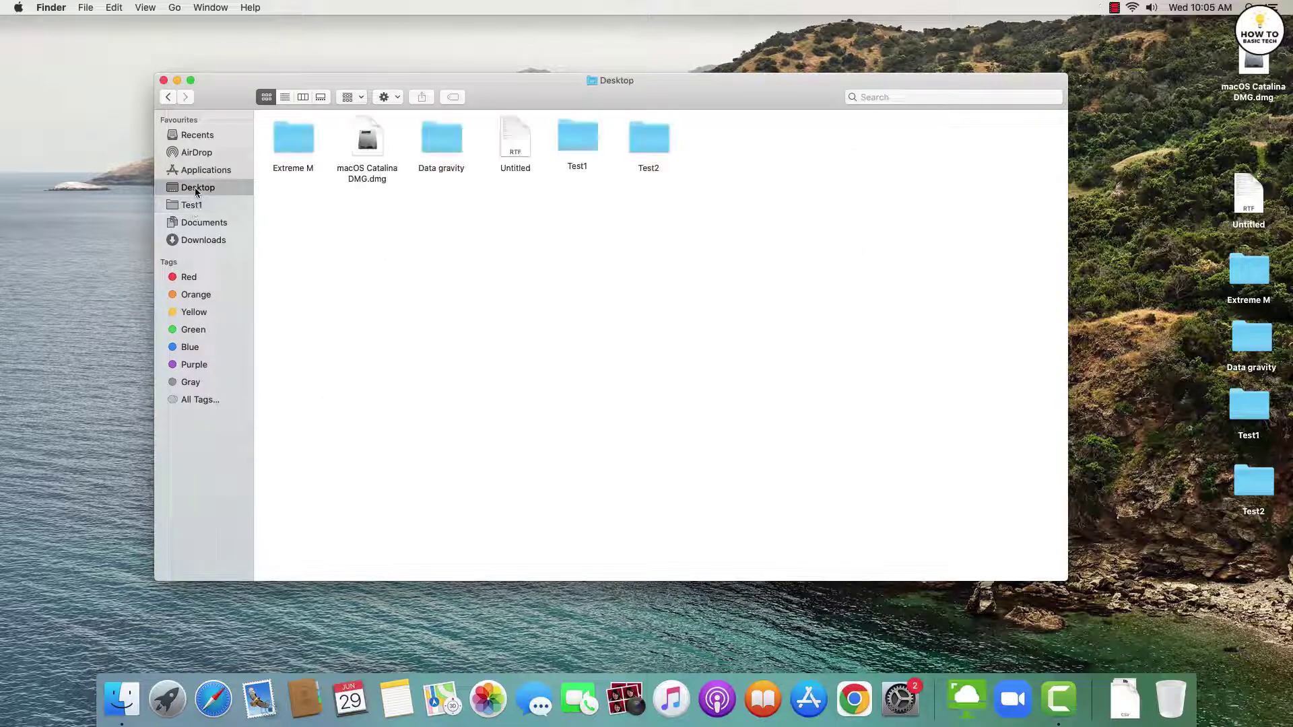
left_click(577, 136)
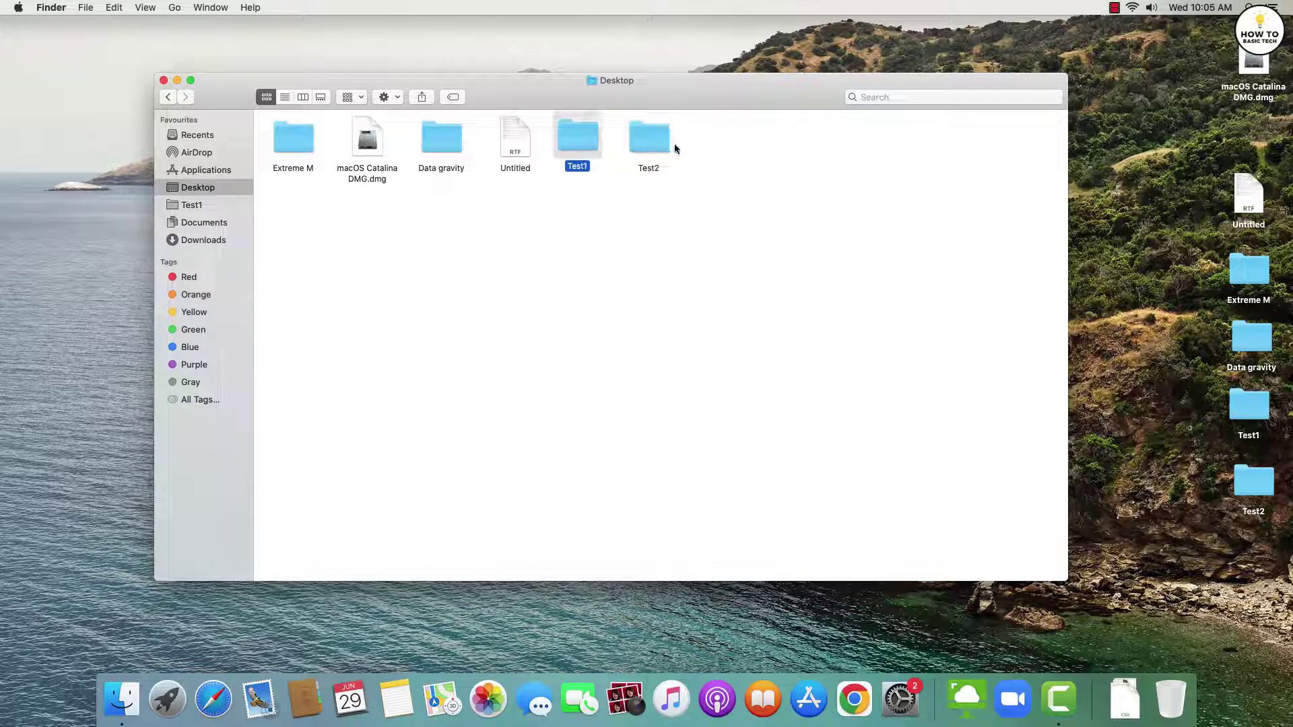
left_click(649, 137)
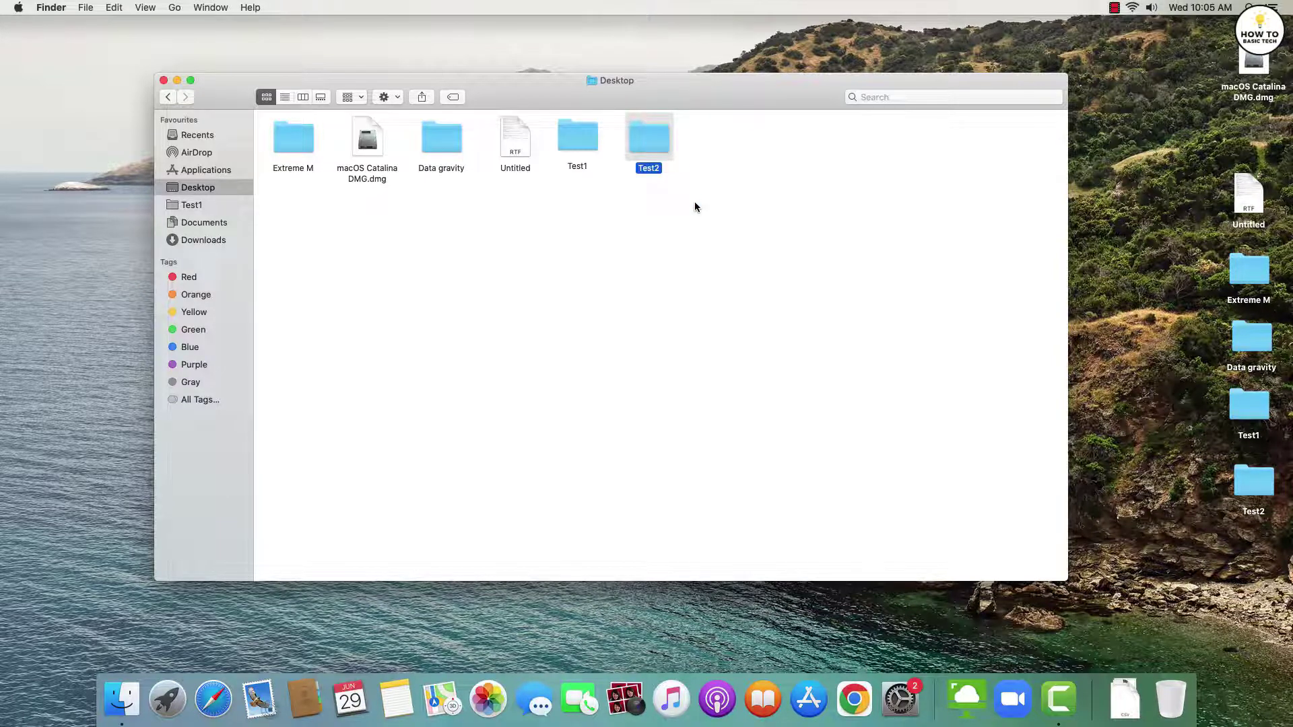